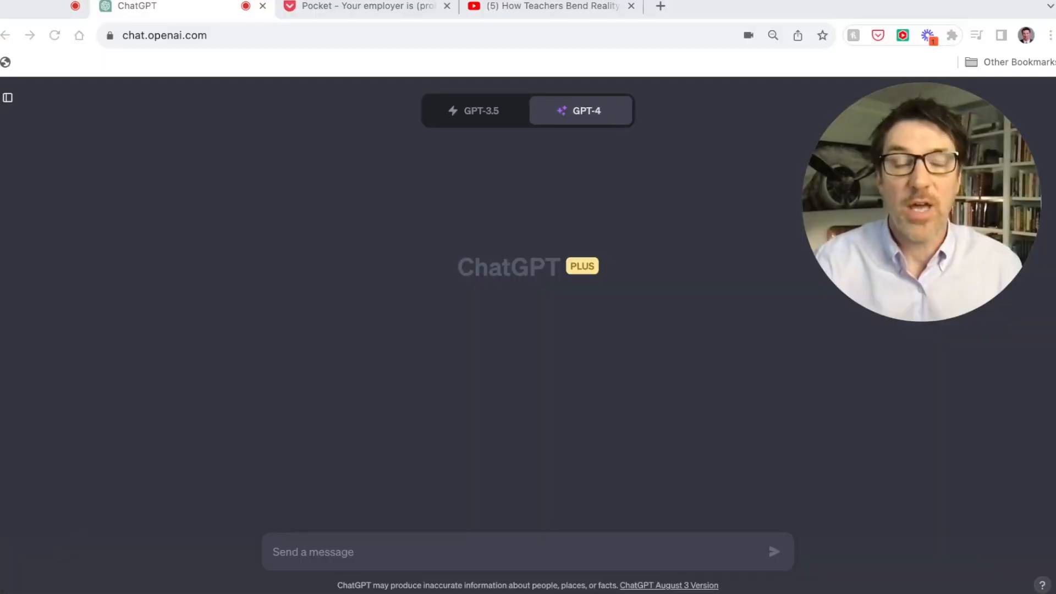
# - Draft a GPT-4 prompt to summarize an article, list three insights, and write the boss an email
pyautogui.write('Read this article, summarize it, give me 3 insightful bullet points, then write an email to my boss telling her why we need to take generative AI seriously based on the argument in this article and create an action plan.')
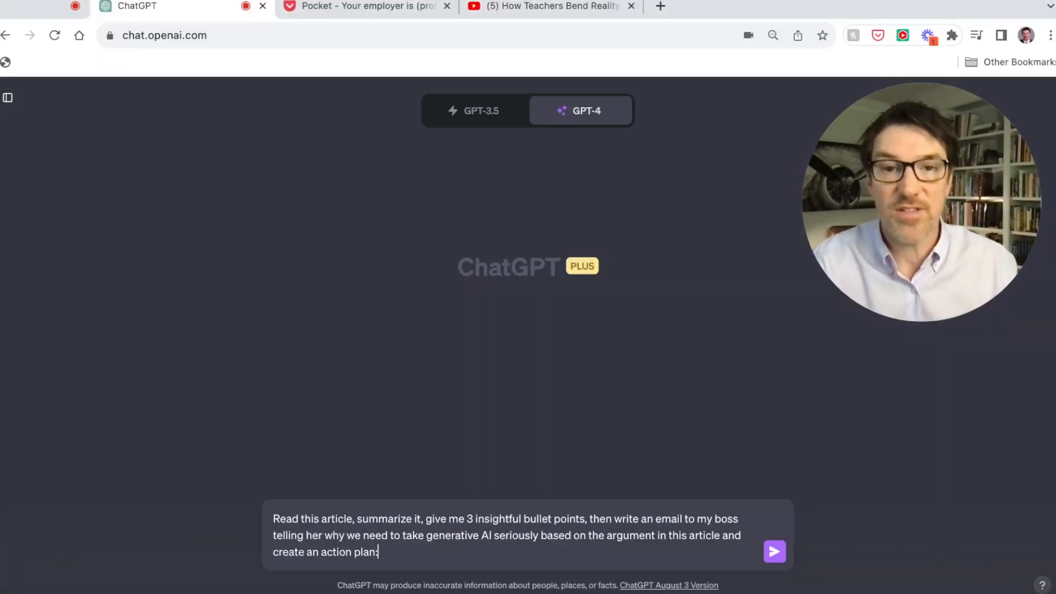
pyautogui.moveTo(263, 473)
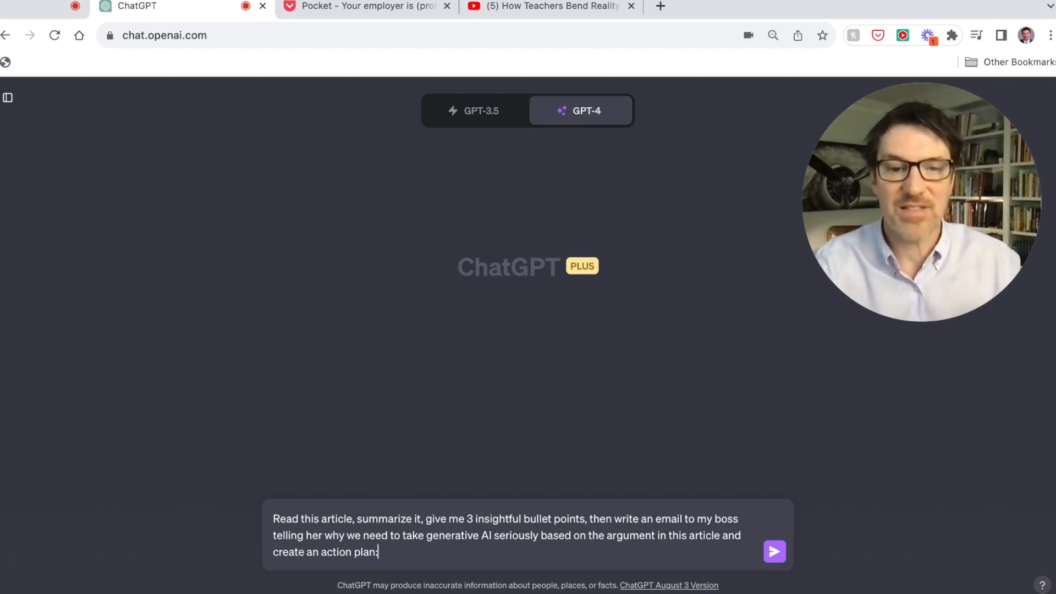
pyautogui.moveTo(297, 217)
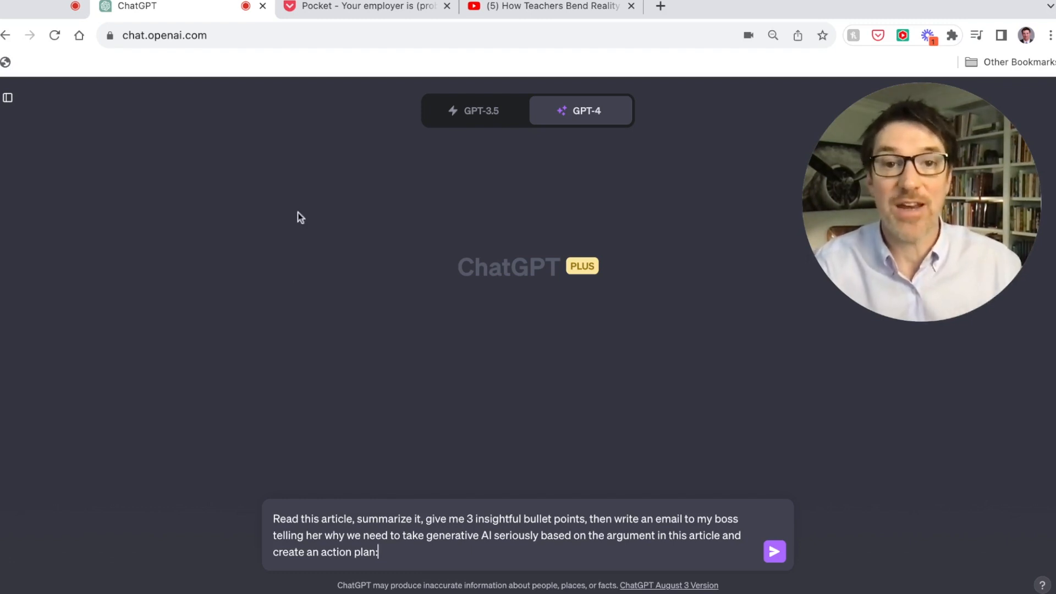
# - Bring the Economist article on employers' AI unpreparedness from Pocket into the ChatGPT prompt
pyautogui.click(358, 8)
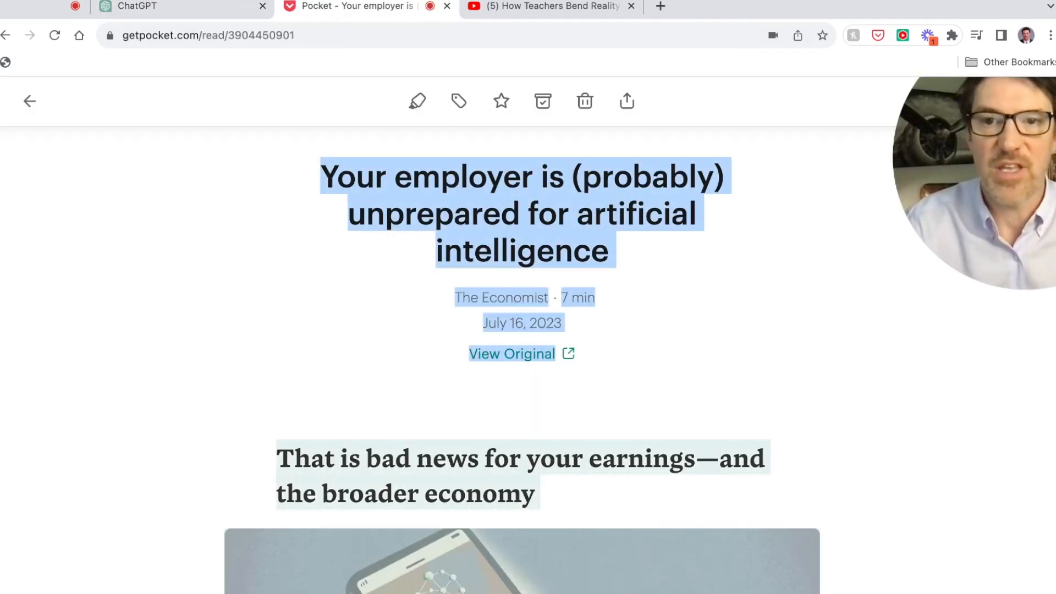
pyautogui.click(137, 7)
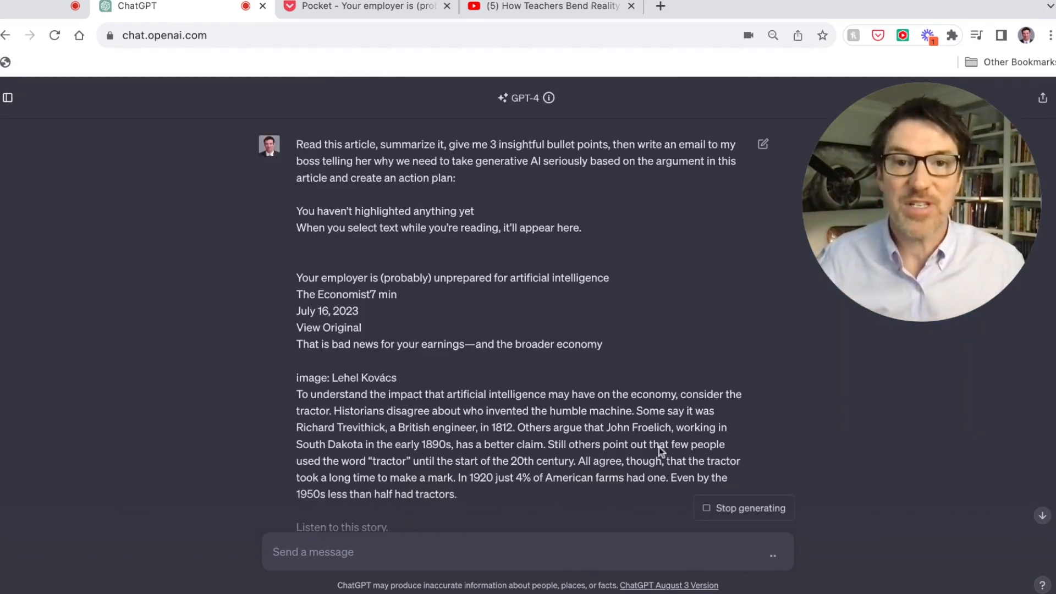
# - Read through GPT-4's summary, three insights and the boss email with its five-step plan
pyautogui.scroll(-3)
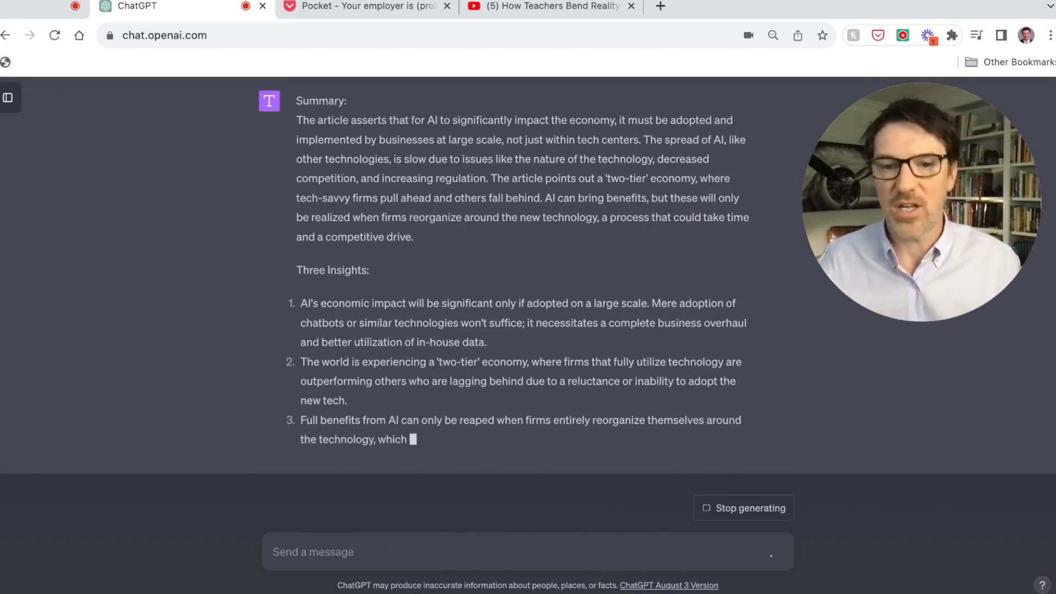
pyautogui.scroll(-3)
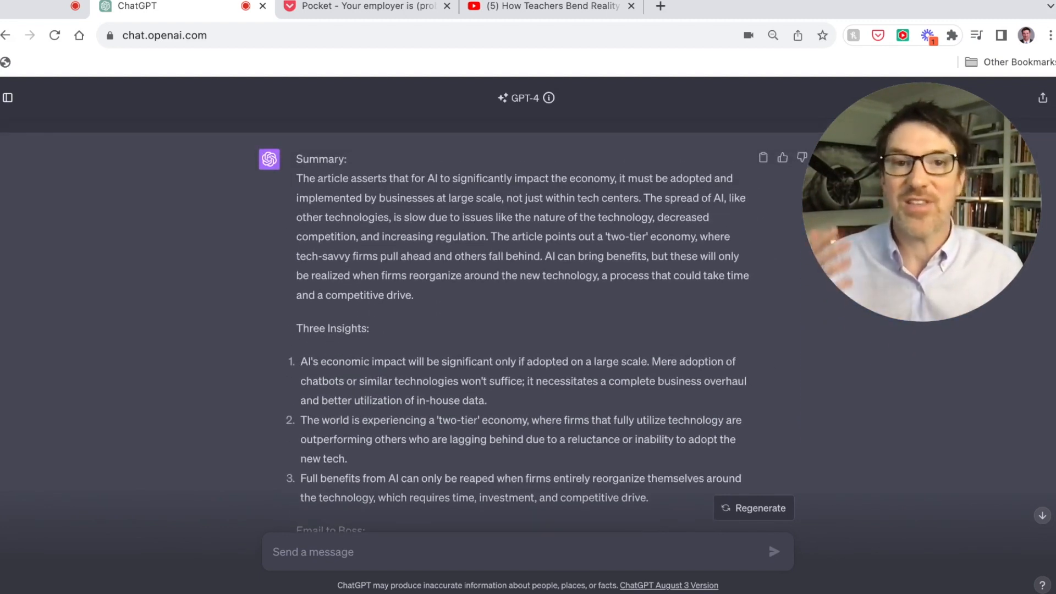
pyautogui.scroll(-3)
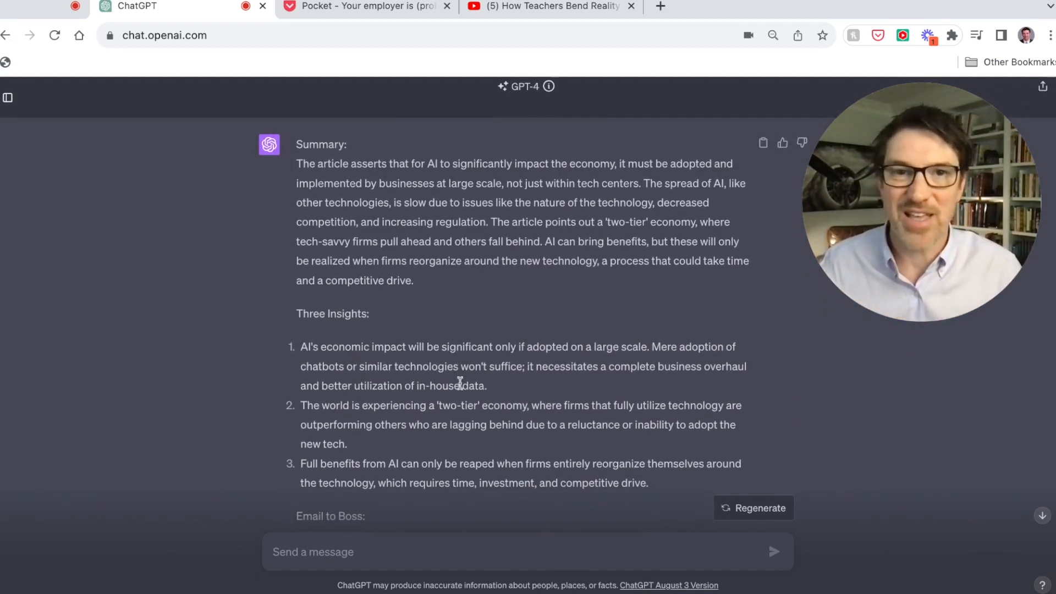
pyautogui.scroll(-3)
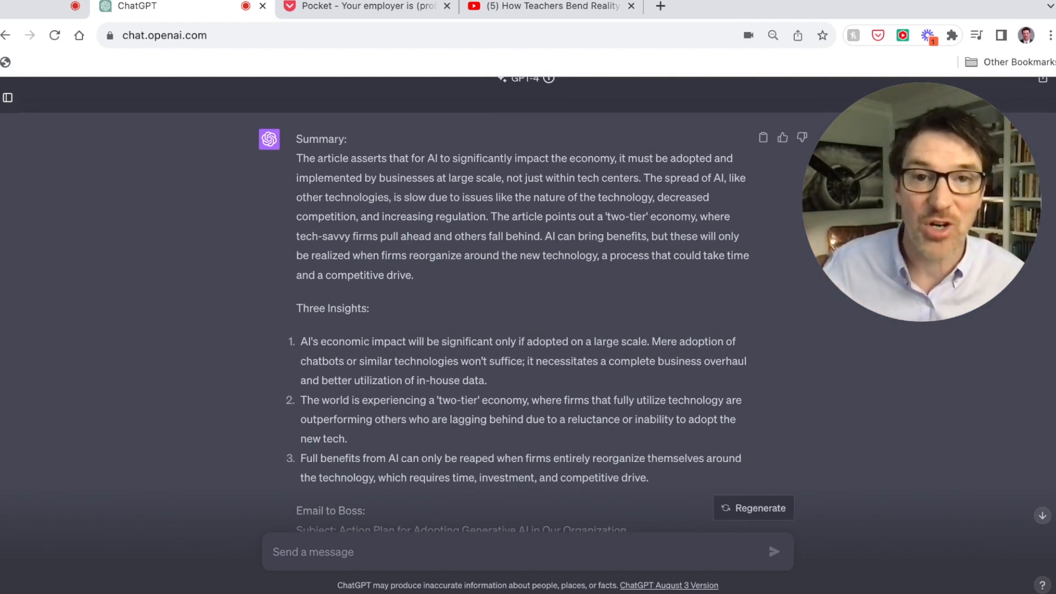
pyautogui.scroll(-3)
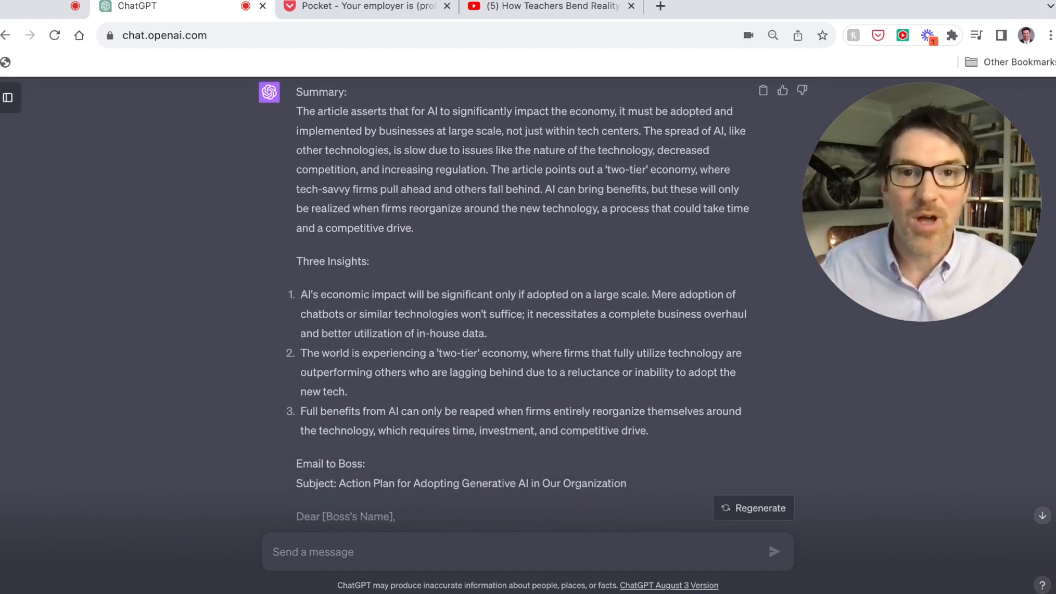
pyautogui.scroll(-3)
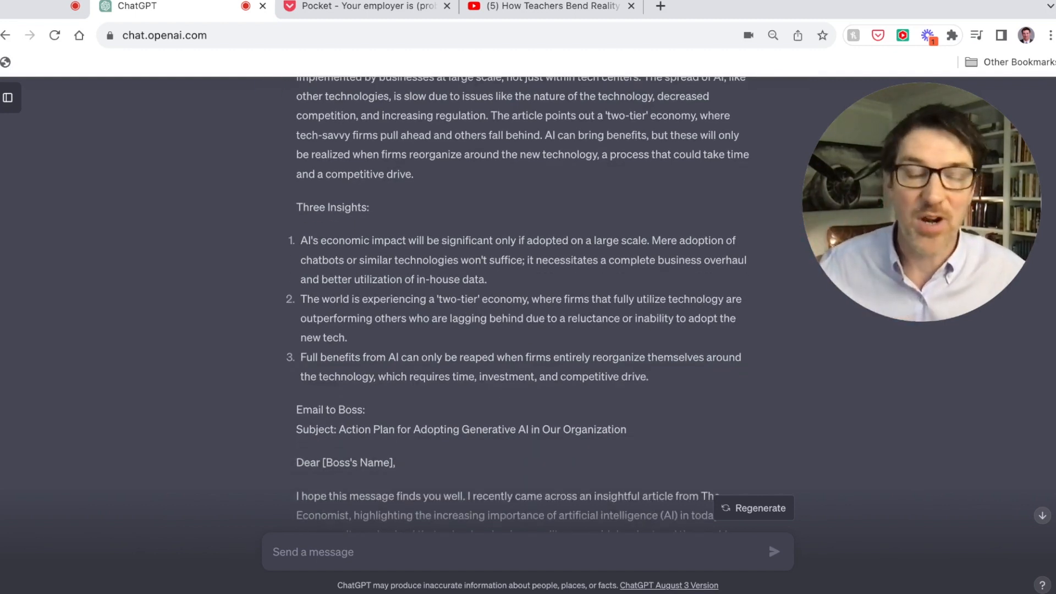
pyautogui.scroll(-3)
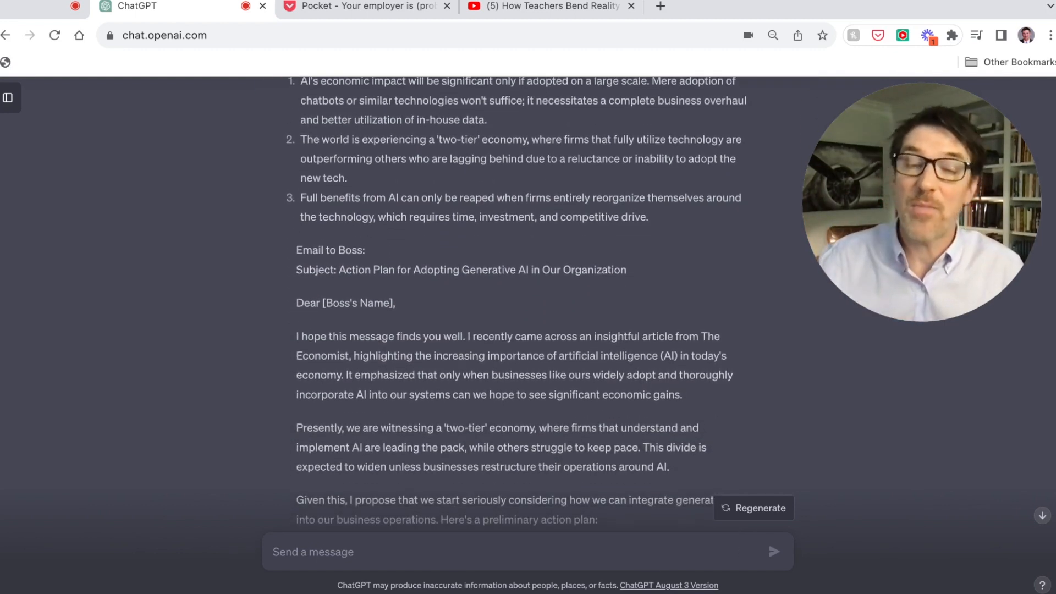
pyautogui.scroll(-3)
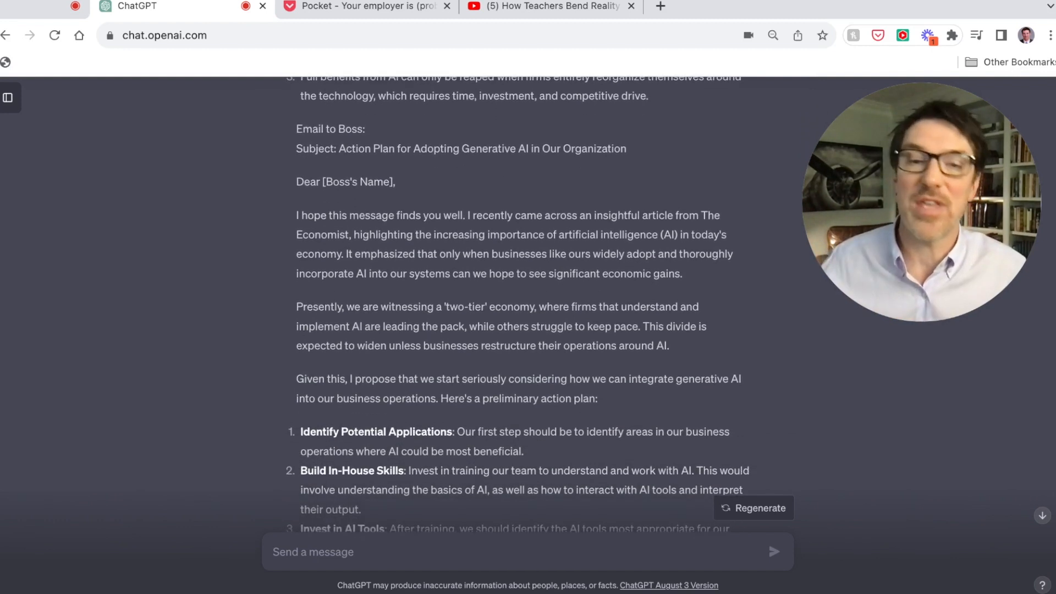
pyautogui.scroll(-3)
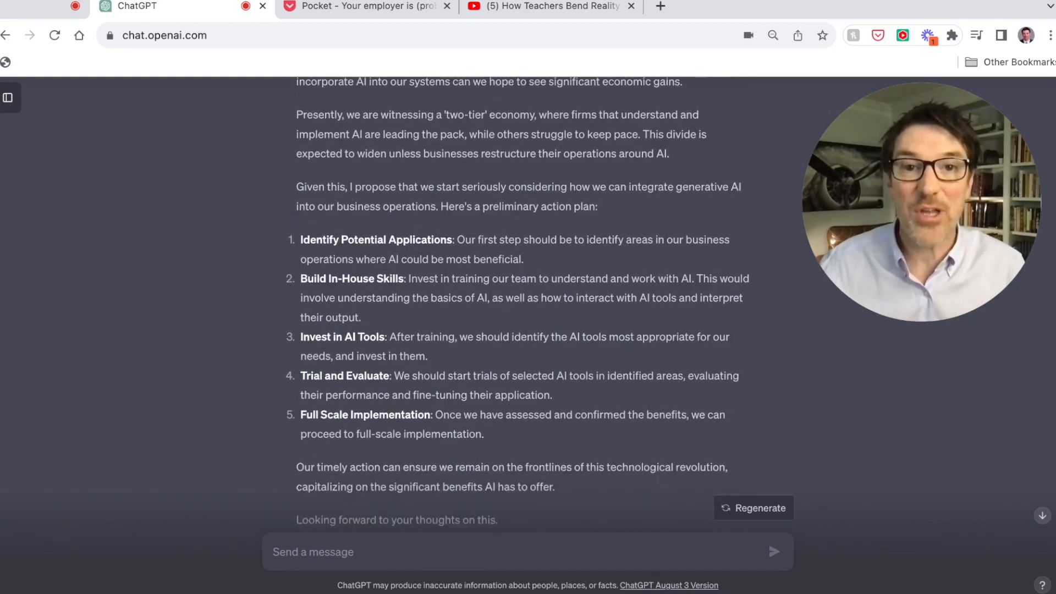
pyautogui.scroll(-3)
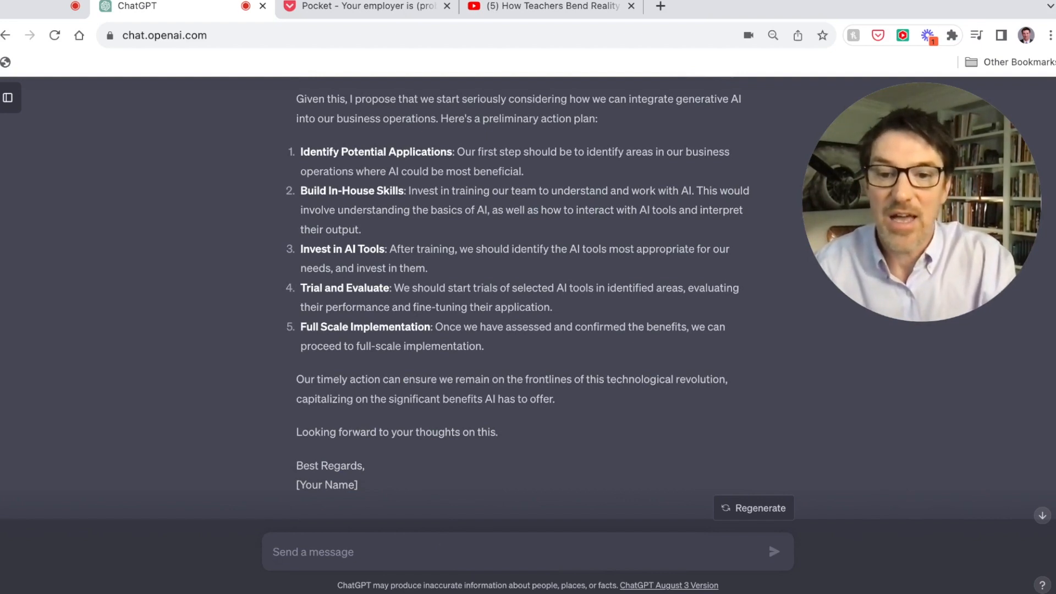
# - Ask for a shorter article summary, then send a follow-up about the workforce impact
pyautogui.write('Hi, give me a s')
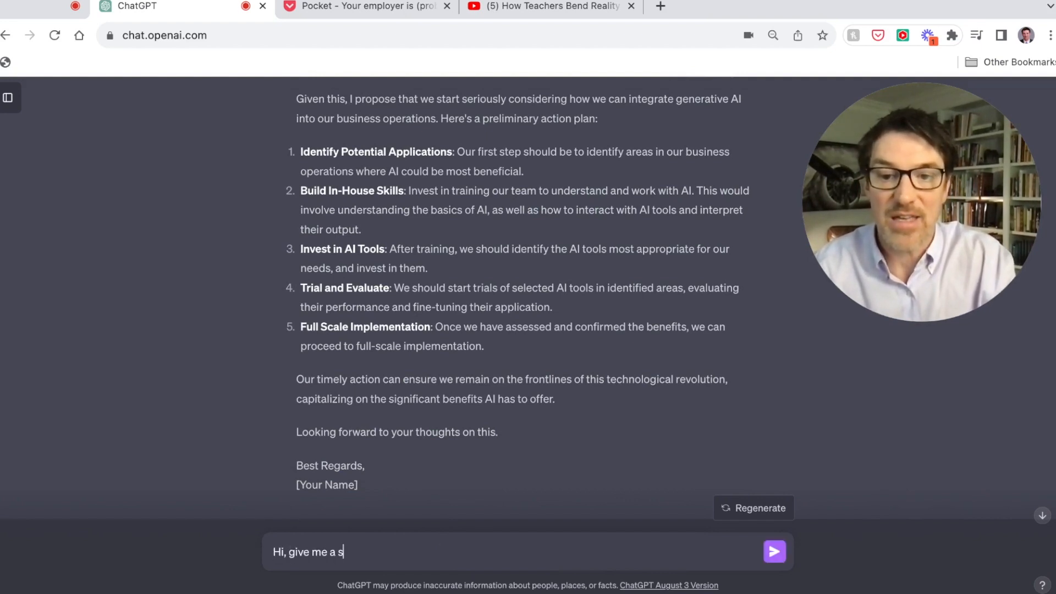
pyautogui.write('ummary of this arti')
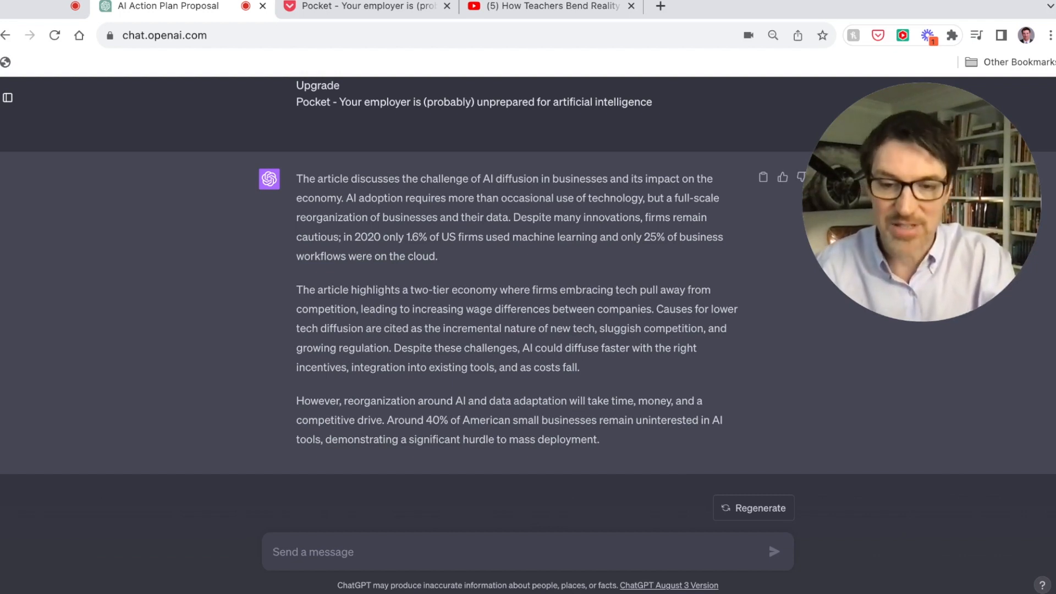
pyautogui.write('Actually, what')
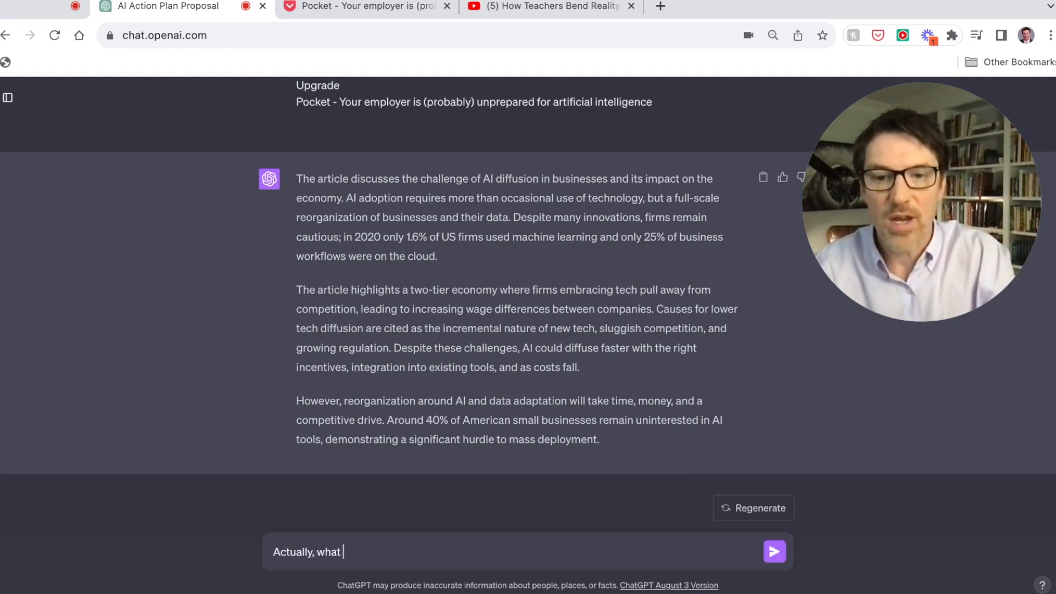
pyautogui.write('else did it imply about the workforce in this artic')
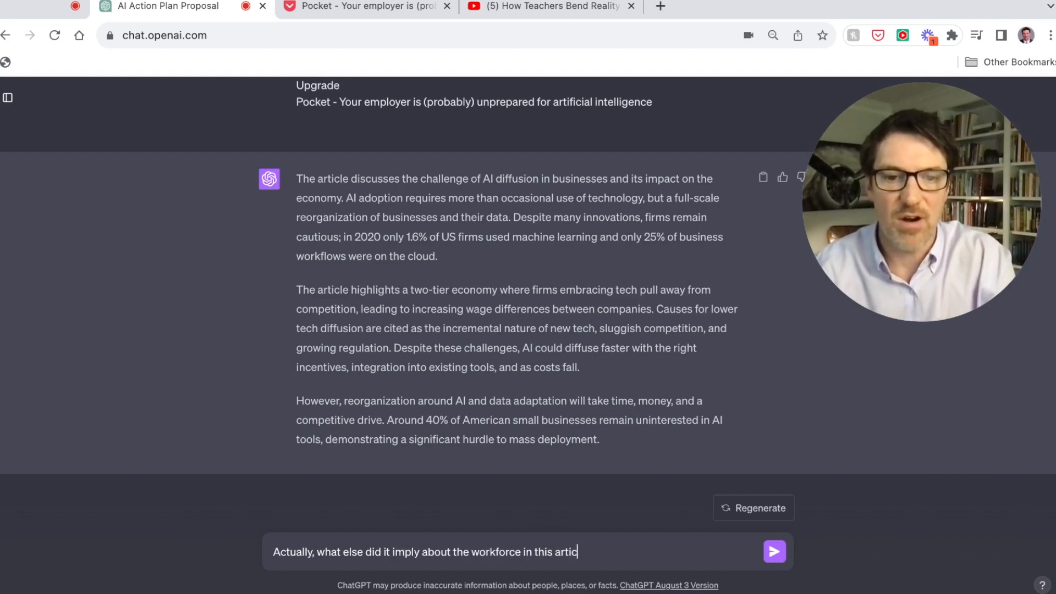
pyautogui.click(774, 551)
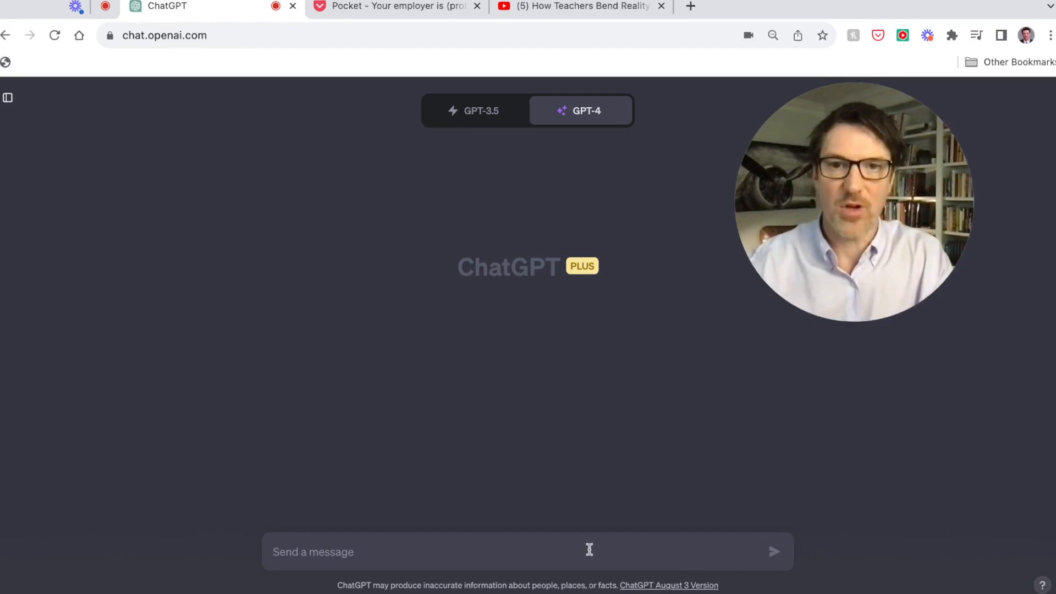
# - Check the GPT-4 model options and the teachers-and-ChatGPT video, then return to the chat
pyautogui.click(581, 110)
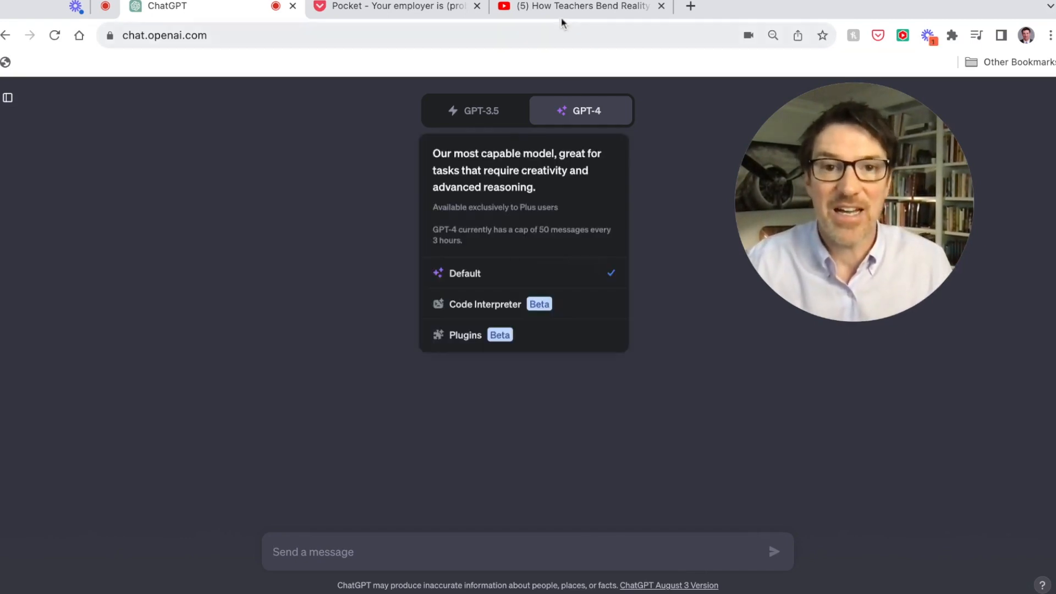
pyautogui.click(579, 6)
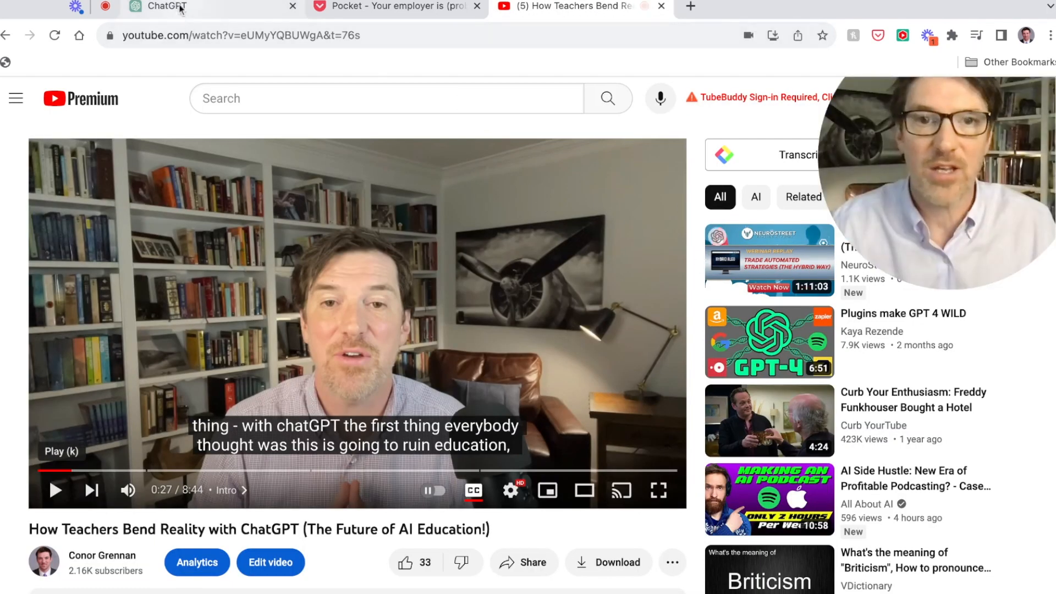
pyautogui.click(165, 6)
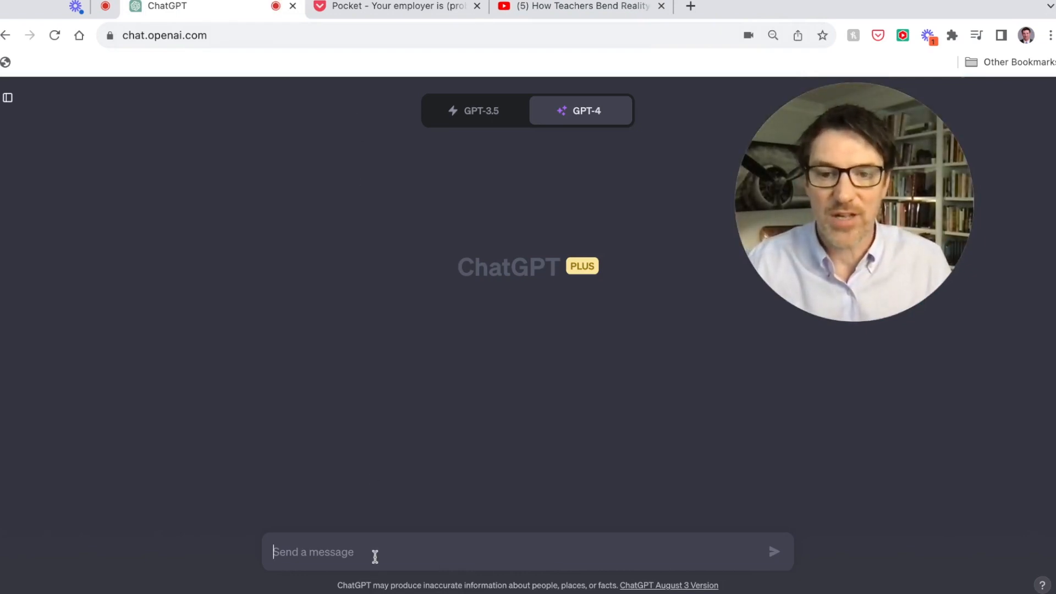
# - Write the prompt asking an 1850 journalist for an exciting YouTube script, 'in this style:'
pyautogui.write('Be an 1850')
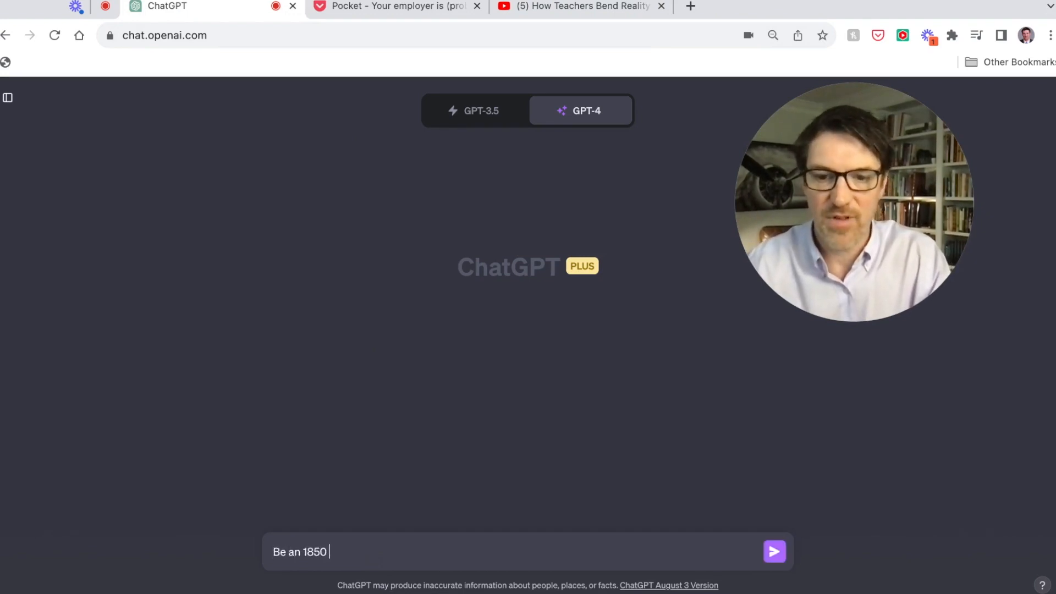
pyautogui.write('journalist and')
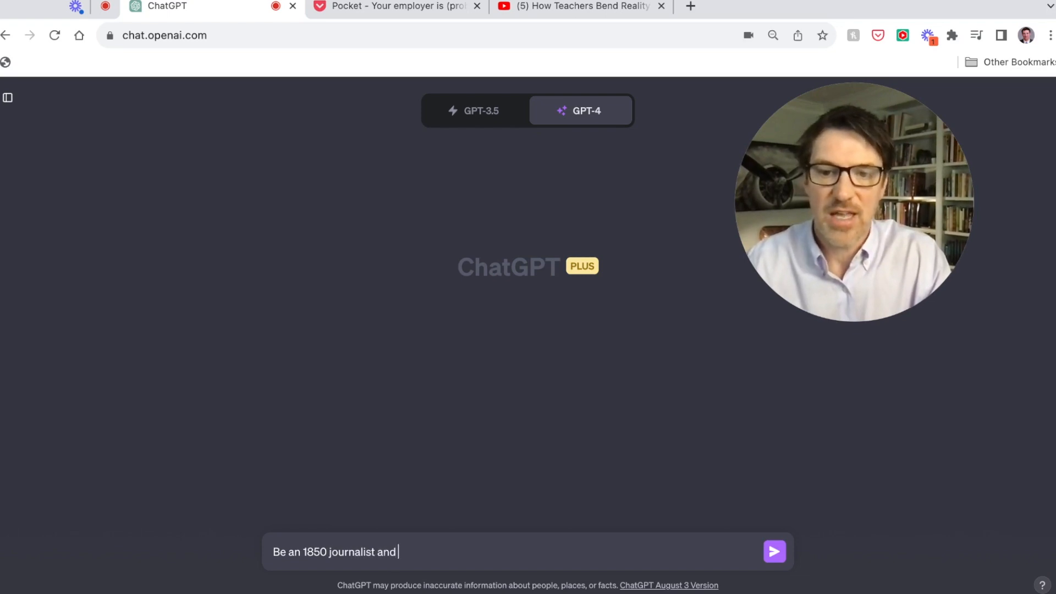
pyautogui.write('write an ex')
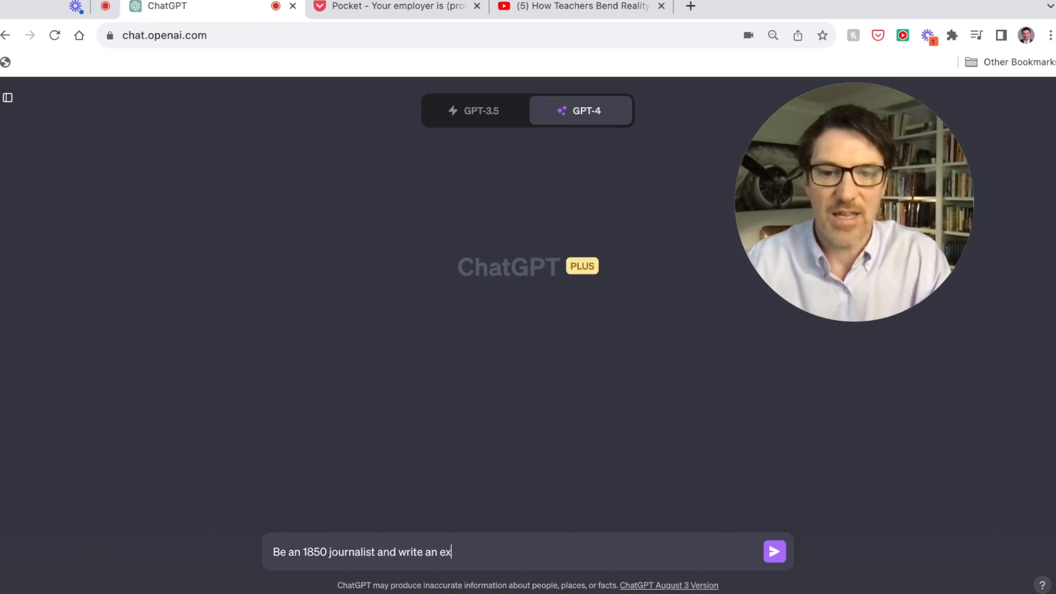
pyautogui.write('citing youtube')
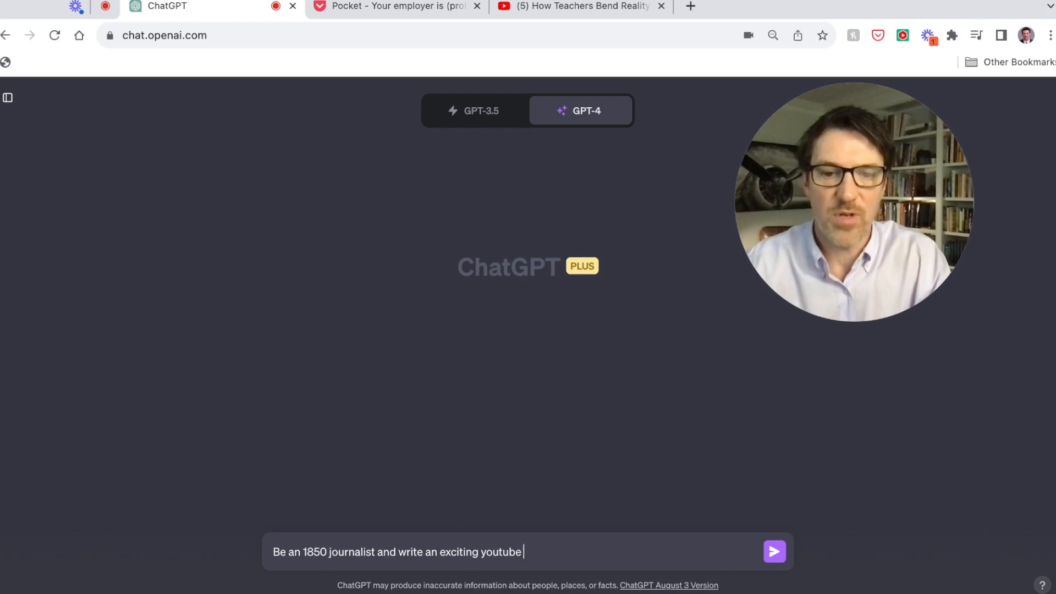
pyautogui.write('script about a new tech that')
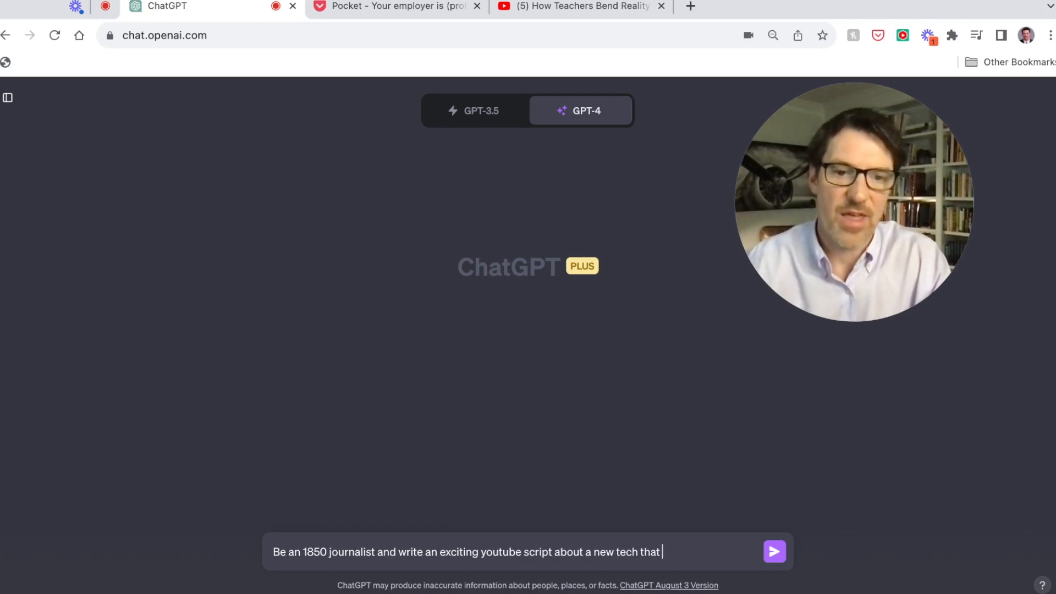
pyautogui.write('has just e')
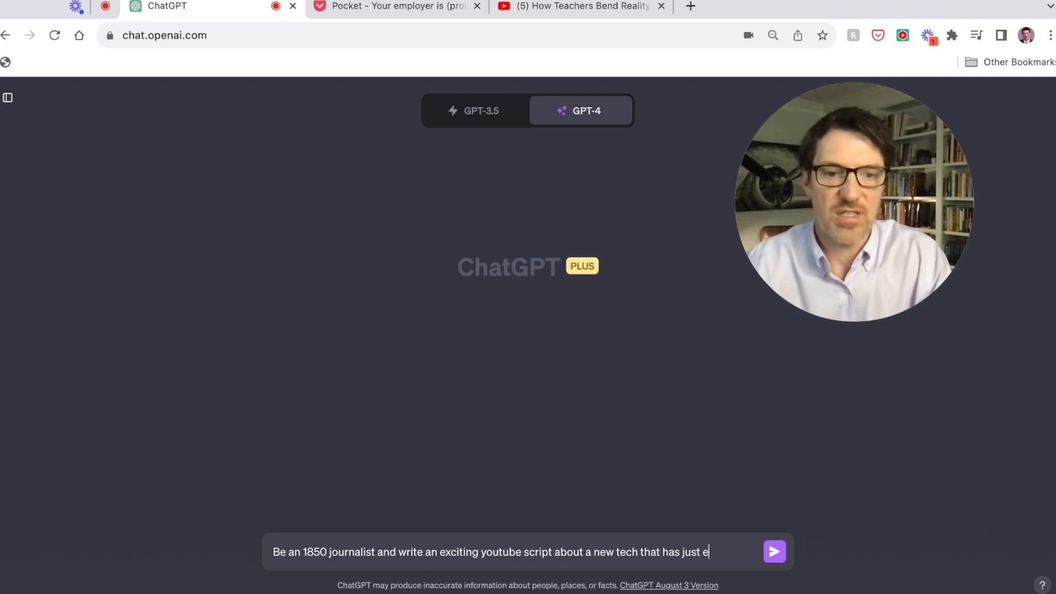
pyautogui.write('merged.')
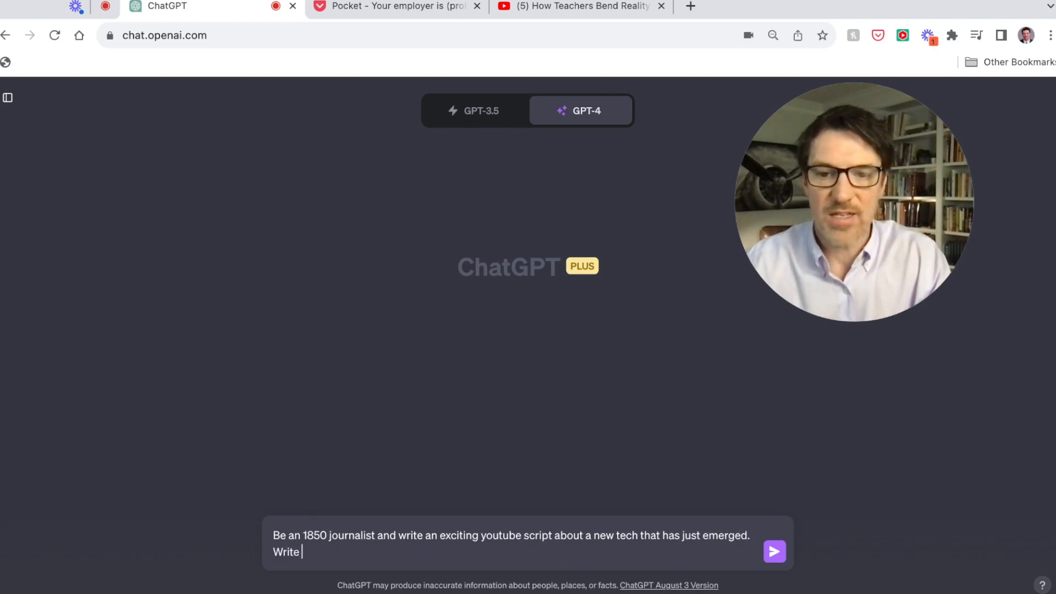
pyautogui.write('it in this style')
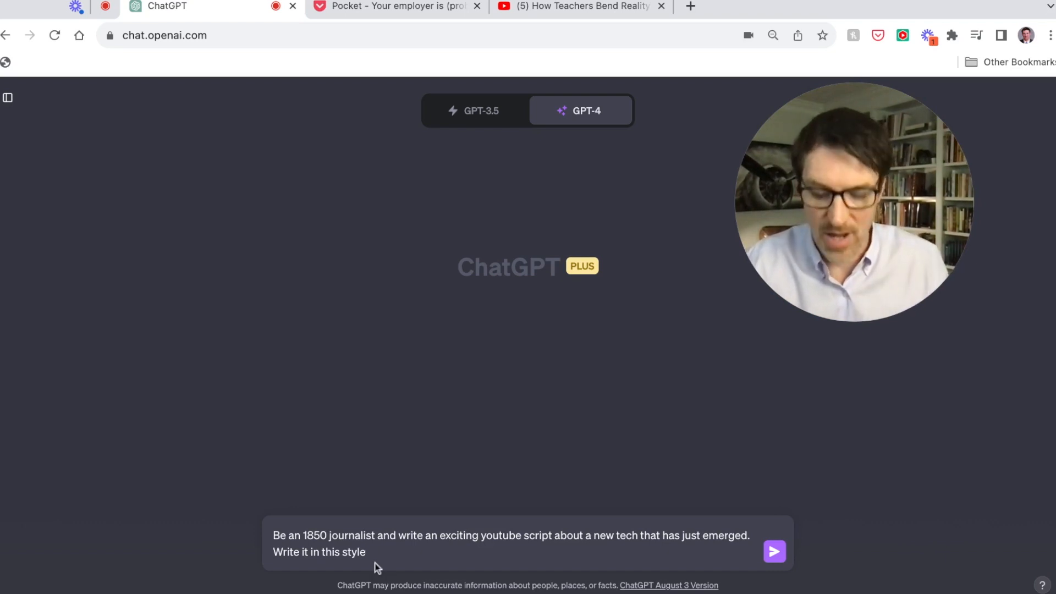
pyautogui.write(':')
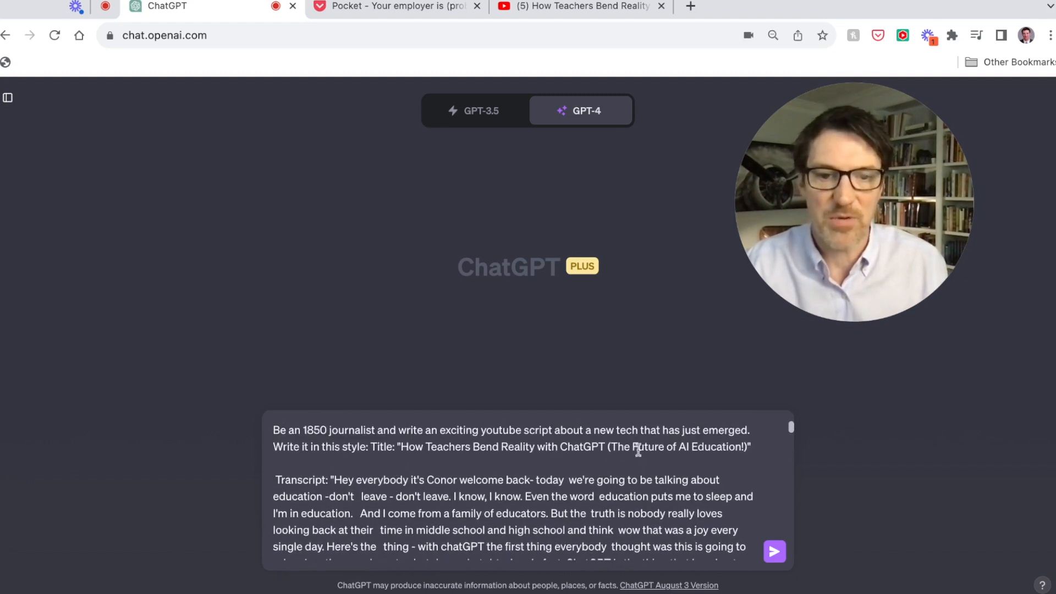
pyautogui.moveTo(442, 480)
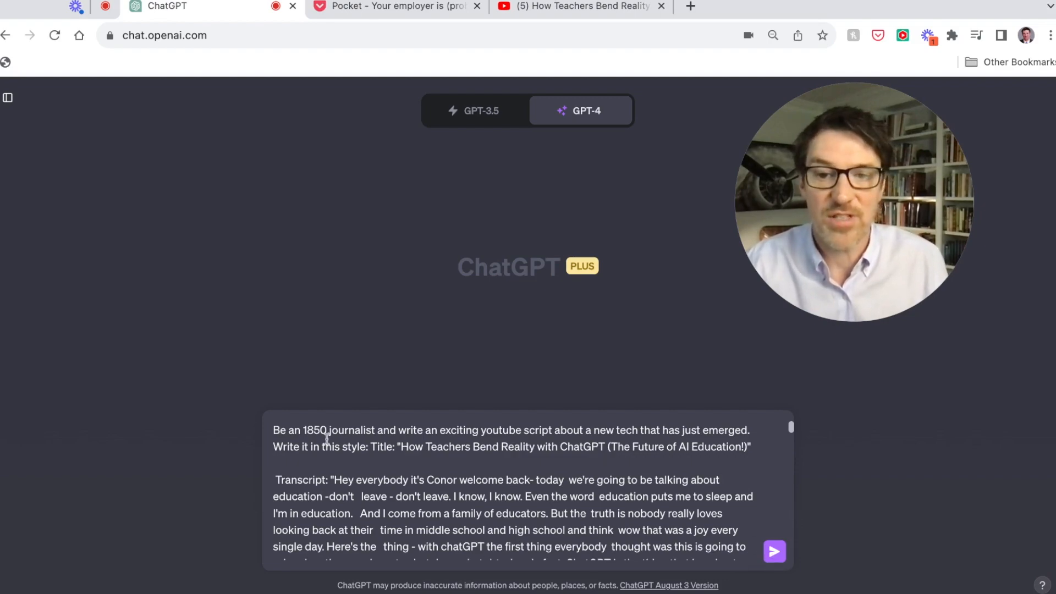
# - Submit the 1850 journalist script request and scroll through the telegraph script
pyautogui.click(774, 552)
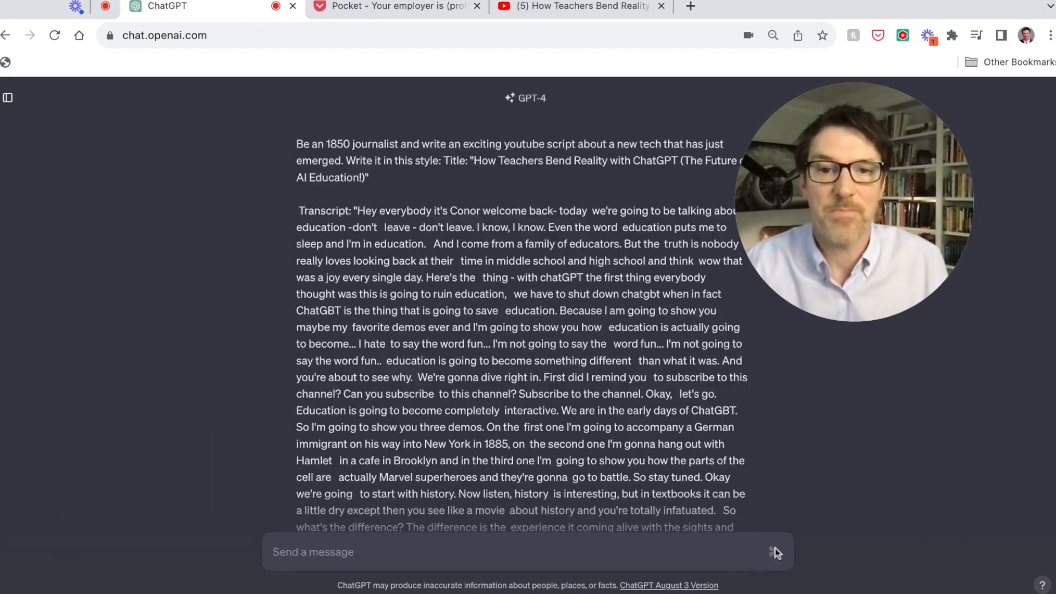
pyautogui.scroll(-3)
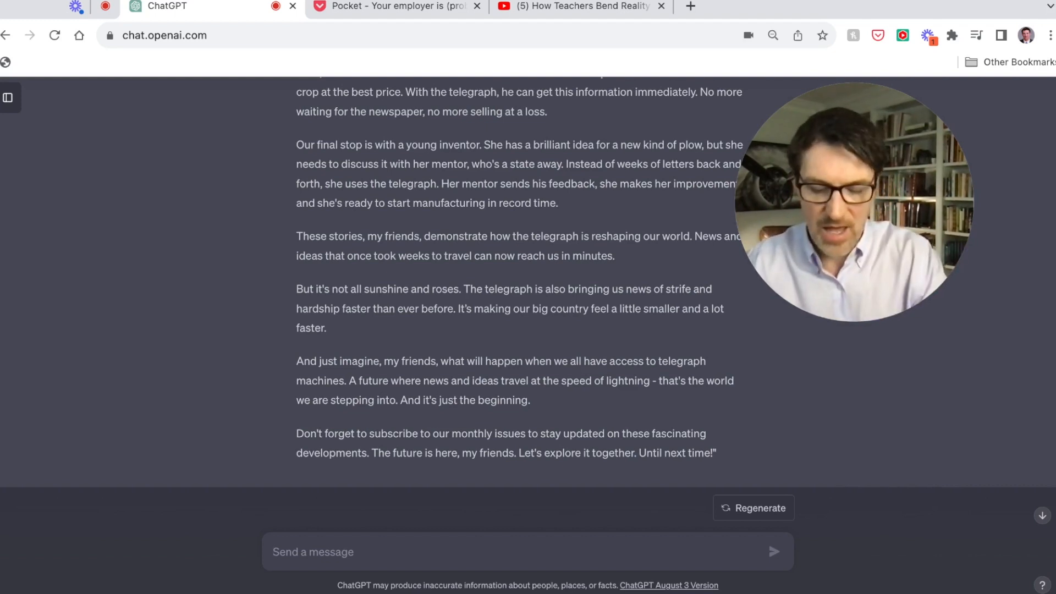
# - Thank ChatGPT and request a title that will make the video go viral
pyautogui.write('Thanks, this is great,')
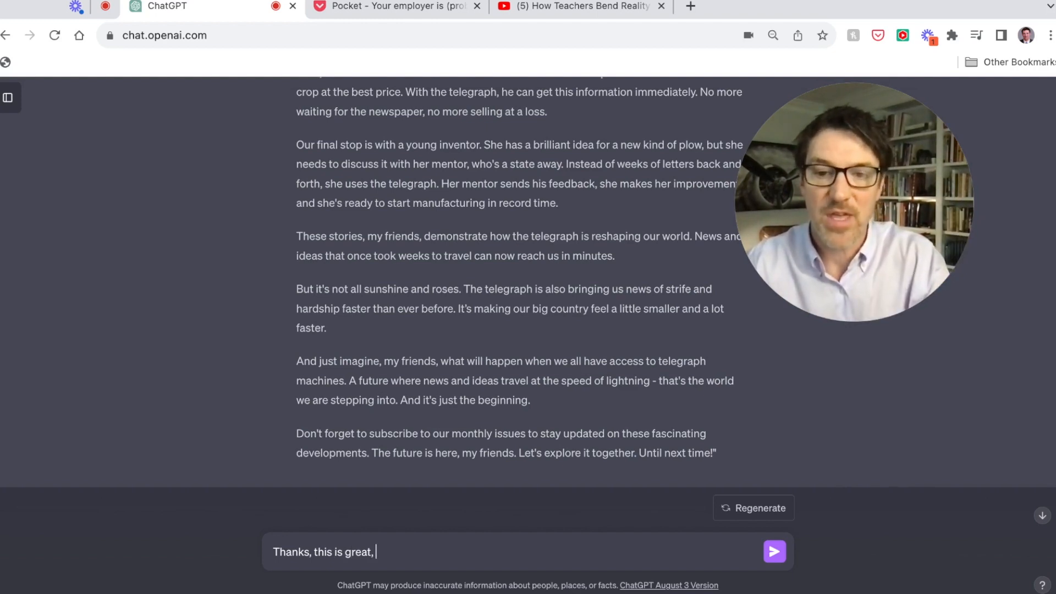
pyautogui.write('can you come up with a')
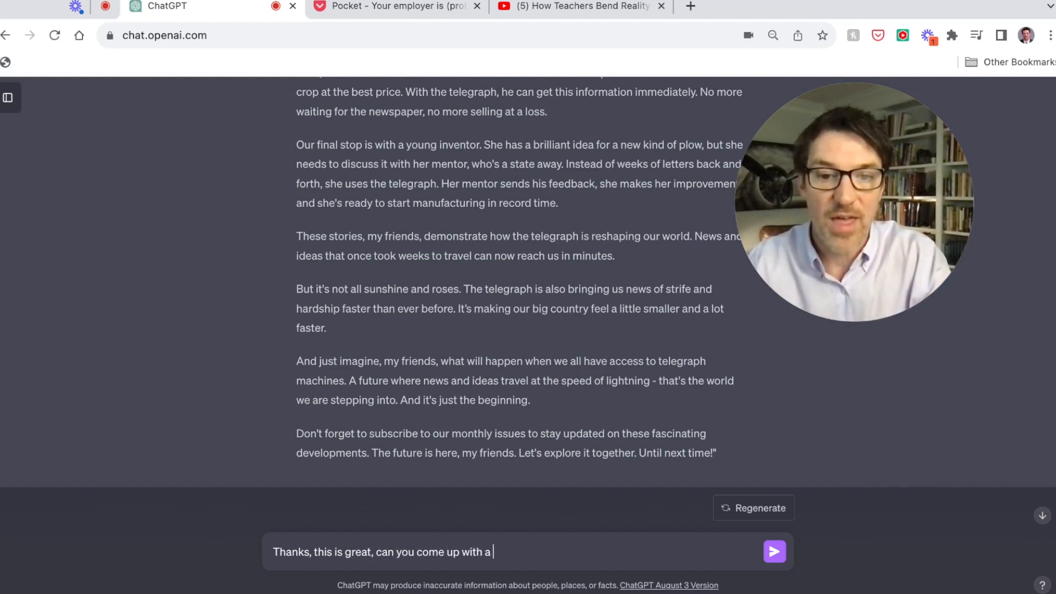
pyautogui.write('title for')
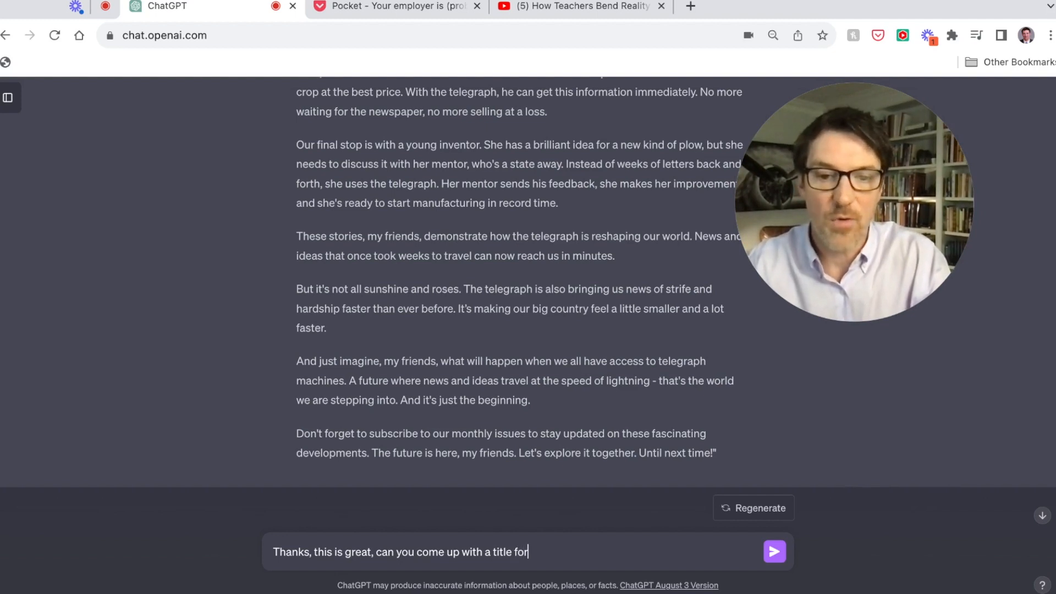
pyautogui.write('this youtube that')
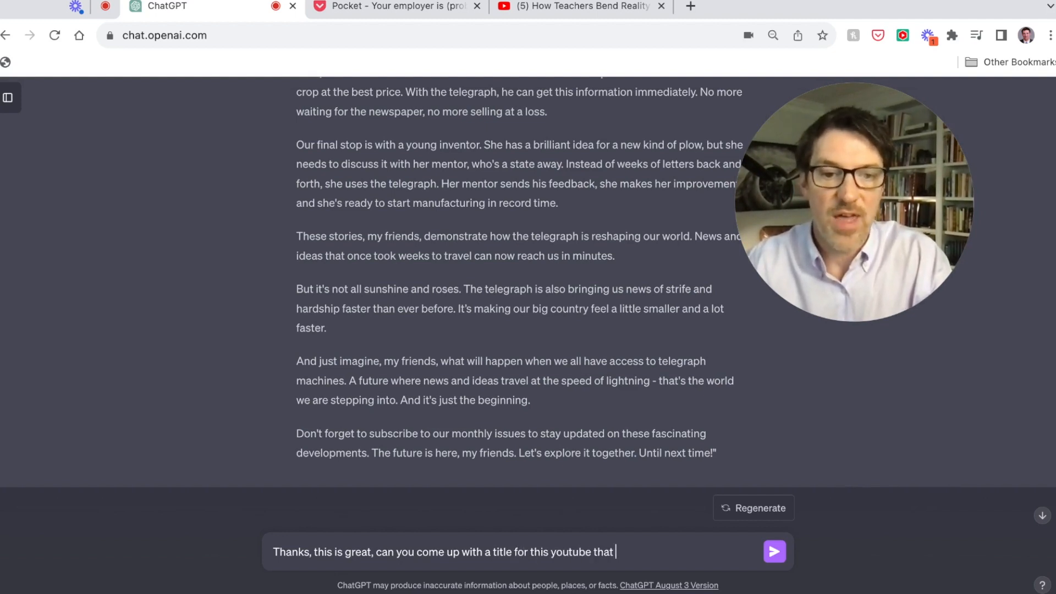
pyautogui.write('will make it')
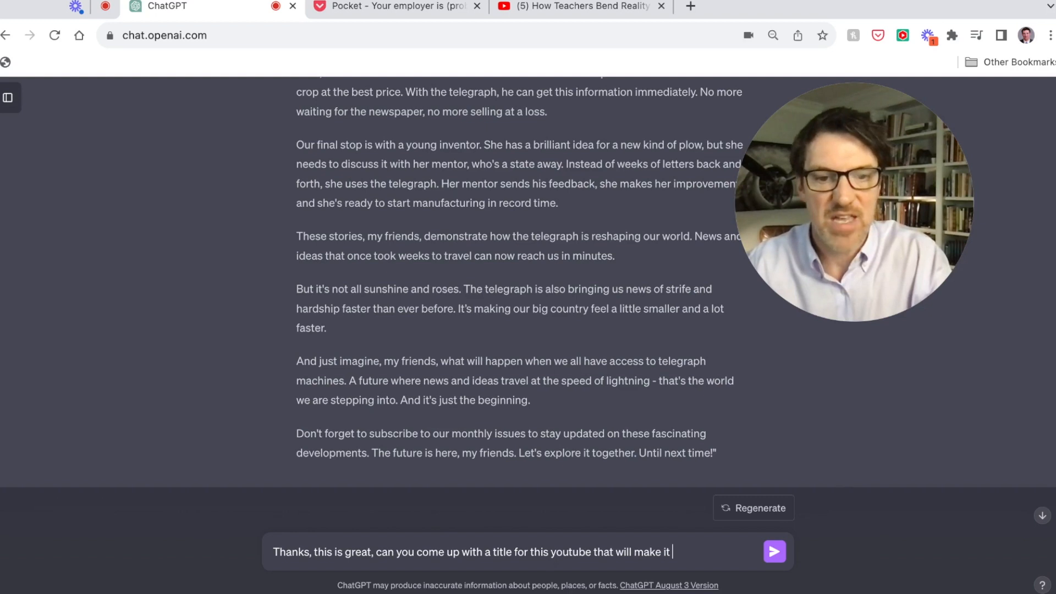
pyautogui.write('go viral!')
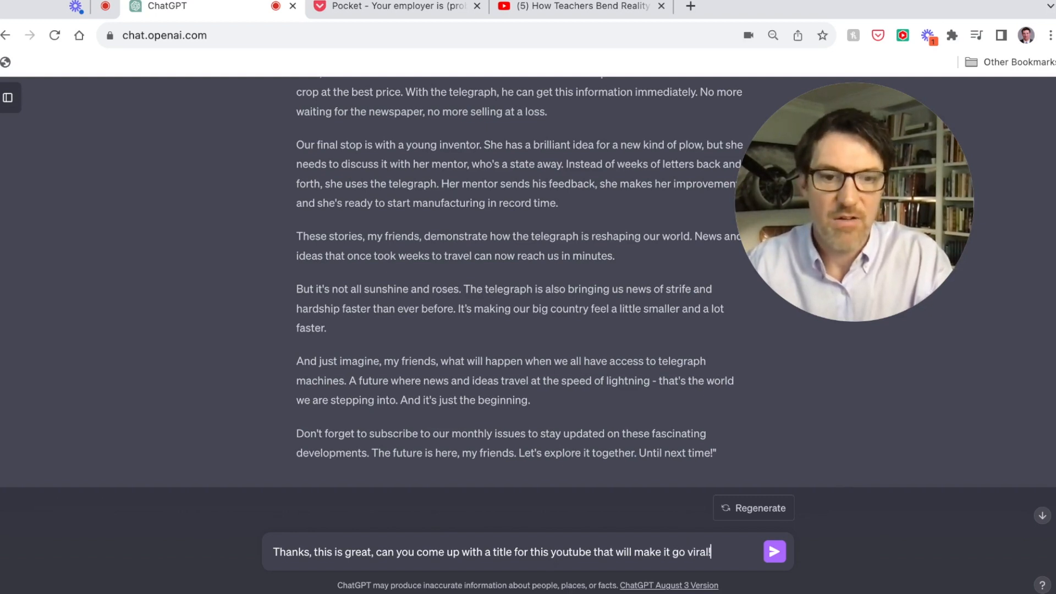
pyautogui.click(775, 566)
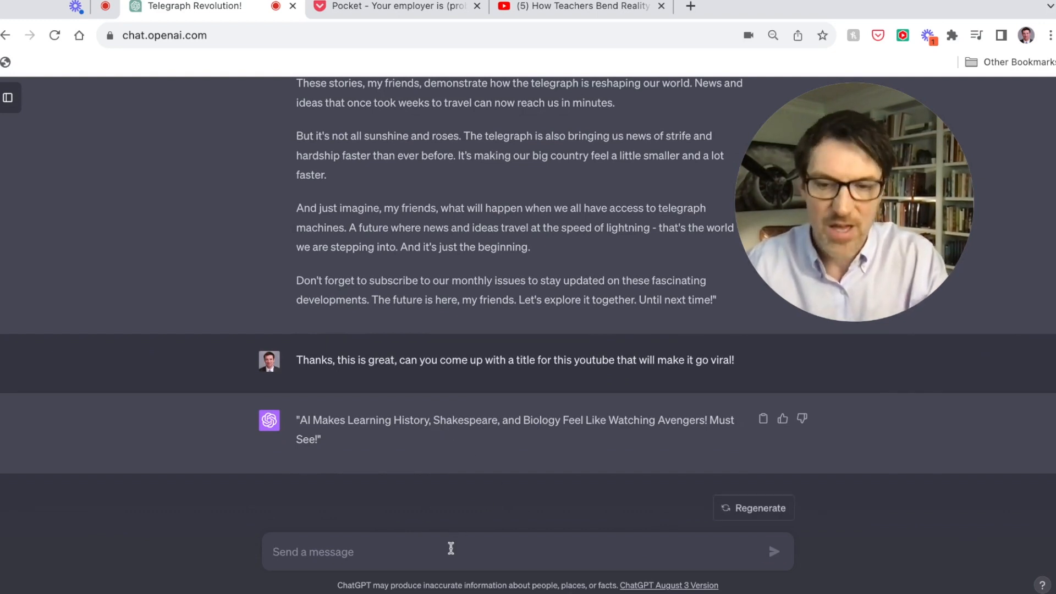
# - Request five phone-call themed titles, then start drafting praise for title #2
pyautogui.write('Please give me 5')
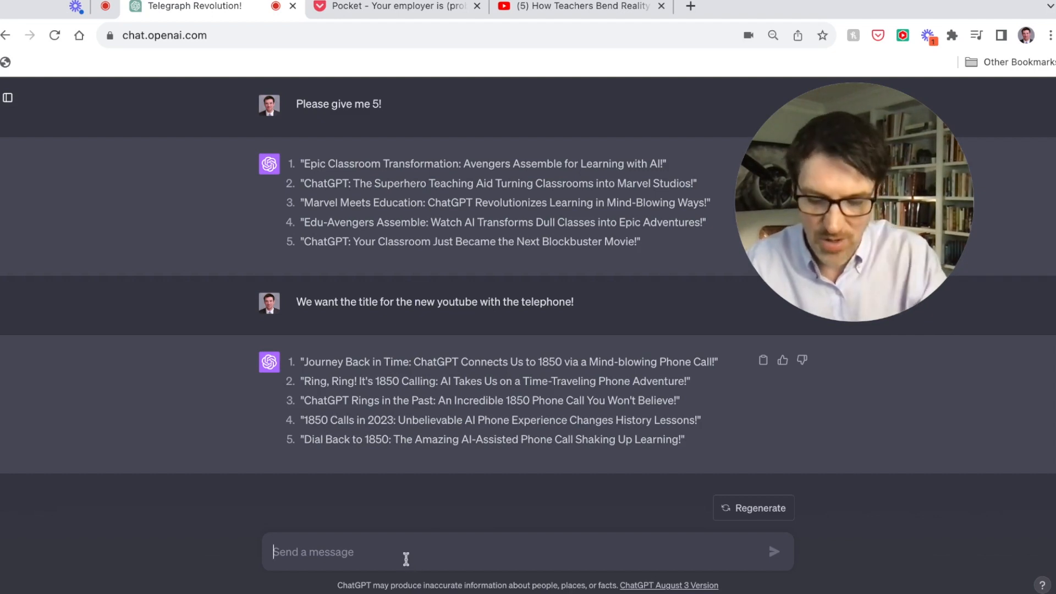
pyautogui.write('#2 is great, i love the opening, but')
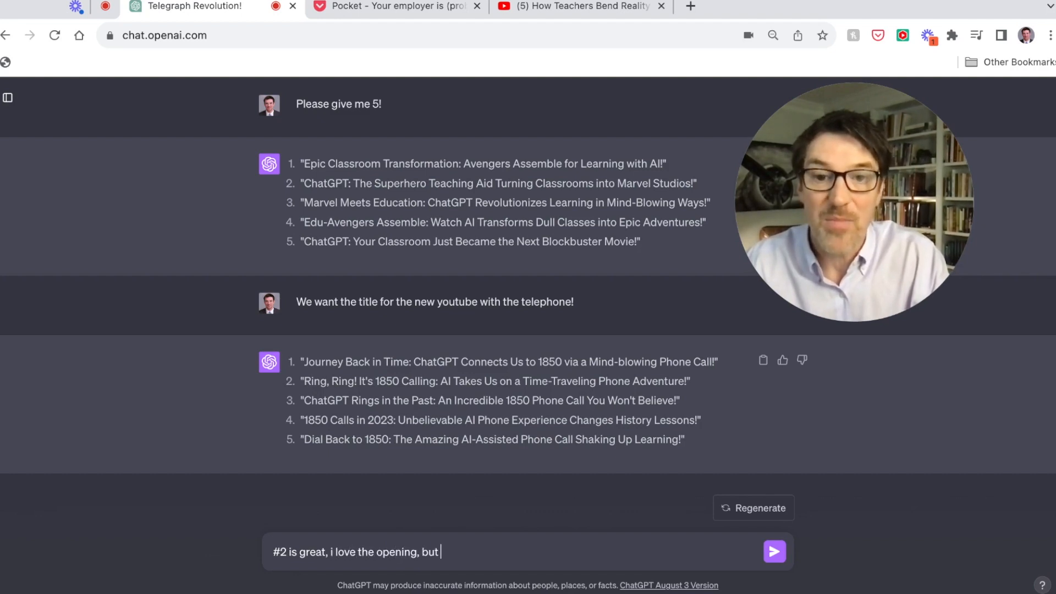
pyautogui.write('I really love teh')
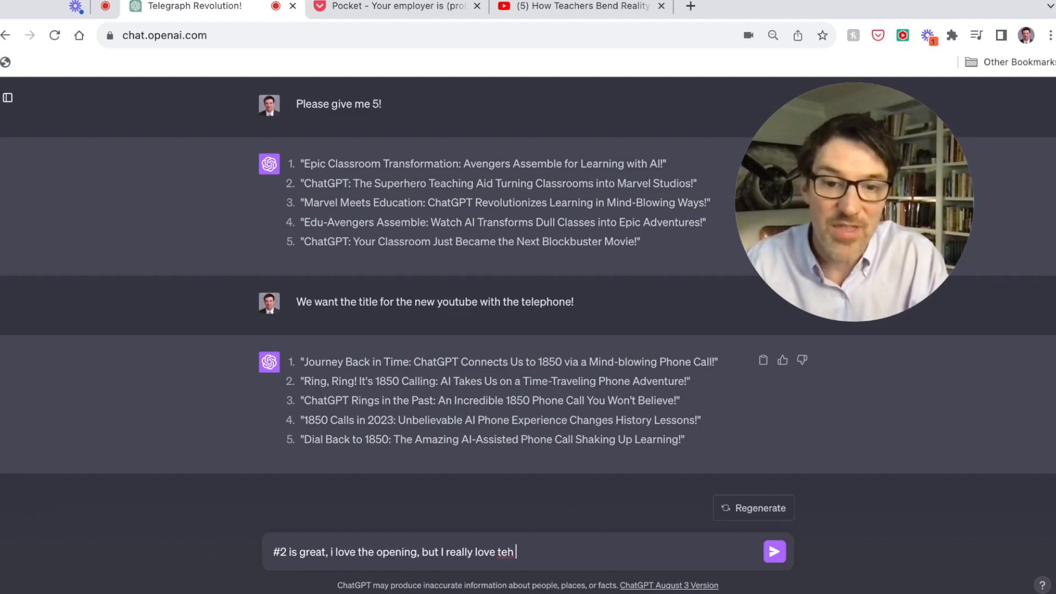